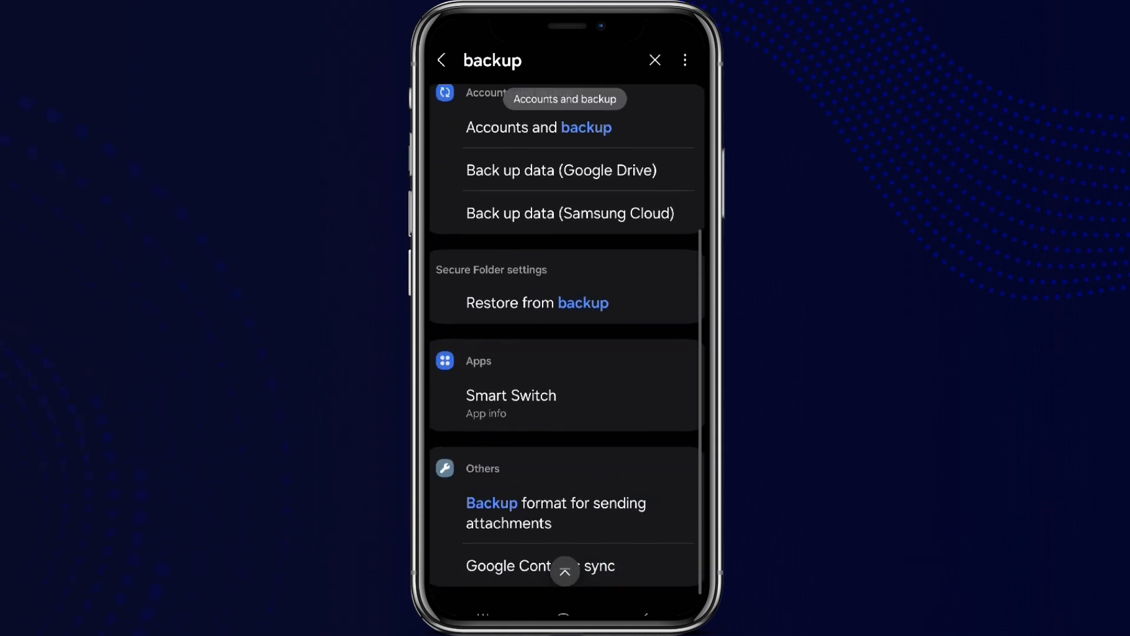
Step: Reach the 76 Huawei TRT-L21A backup contacts via Google Contacts sync, Review and restore, and Restore
click(540, 565)
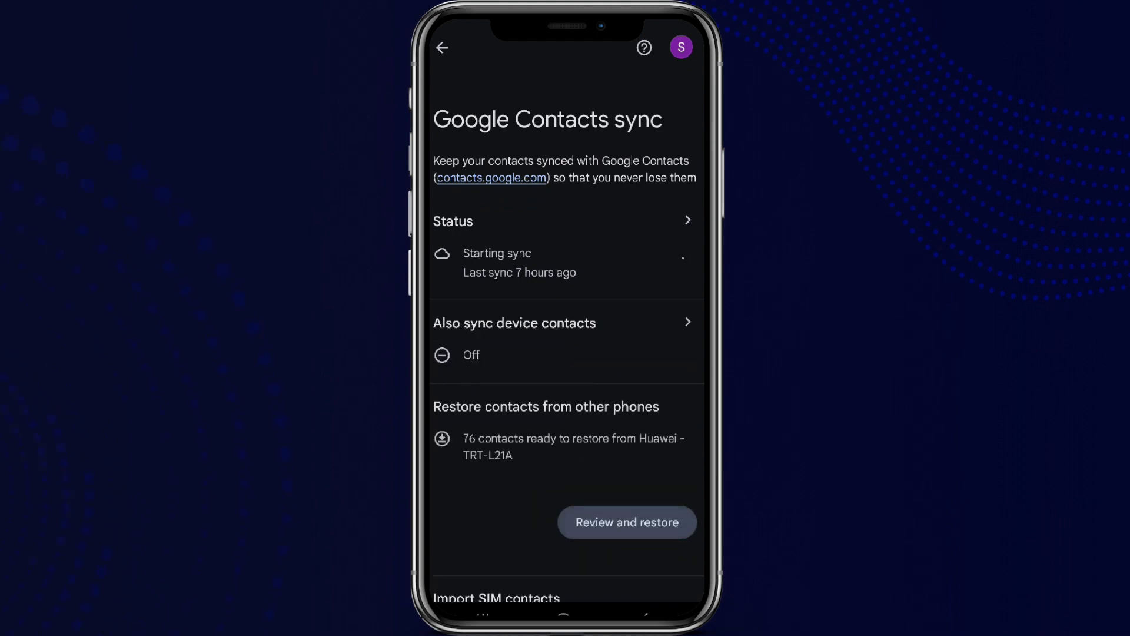
scroll(down, 3)
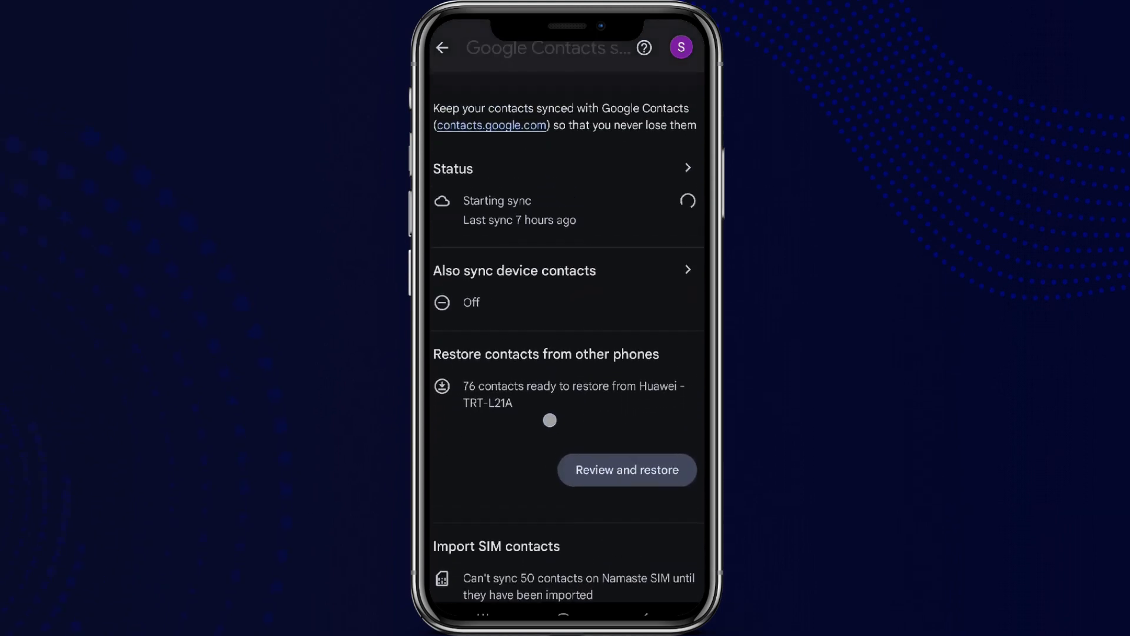
click(626, 470)
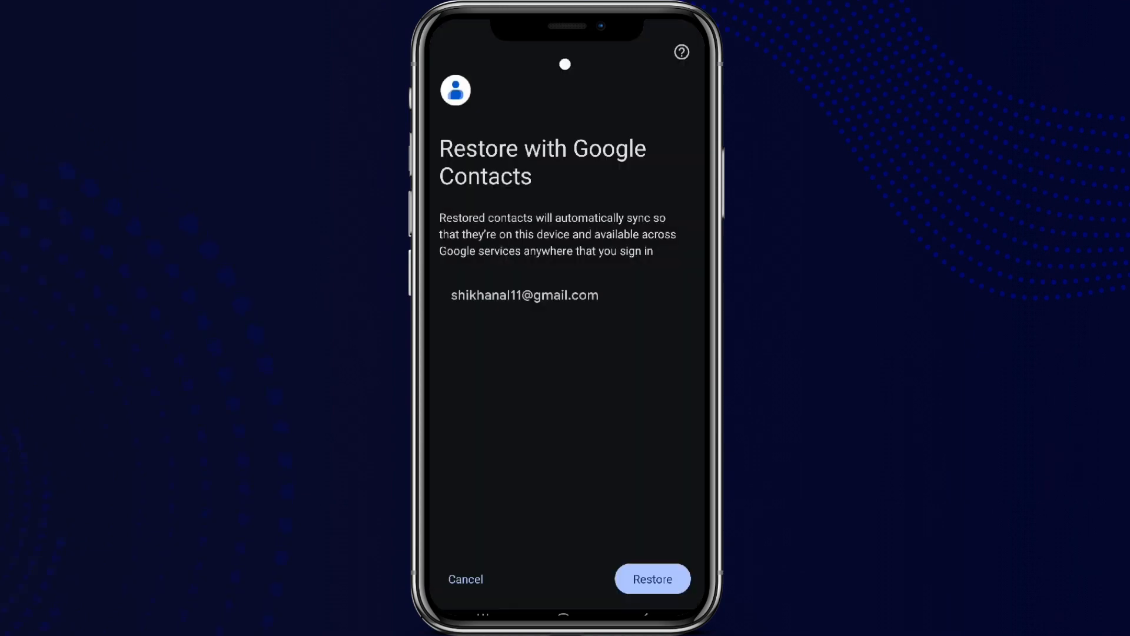
click(652, 578)
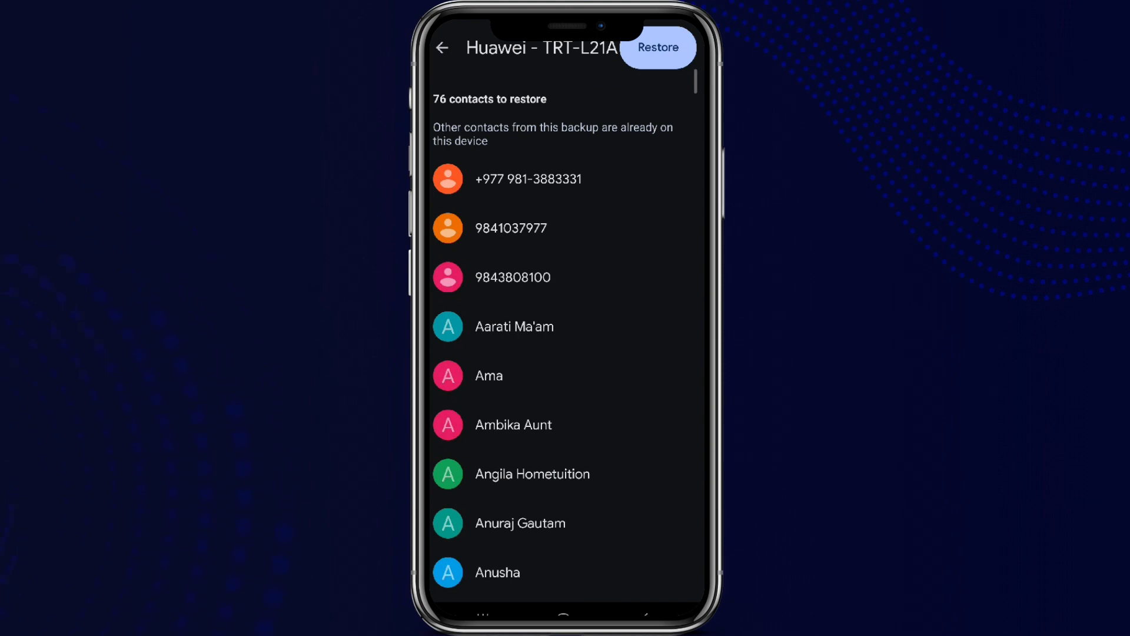
Step: Restore all 76 listed contacts to the Google account and finish with Done
click(661, 47)
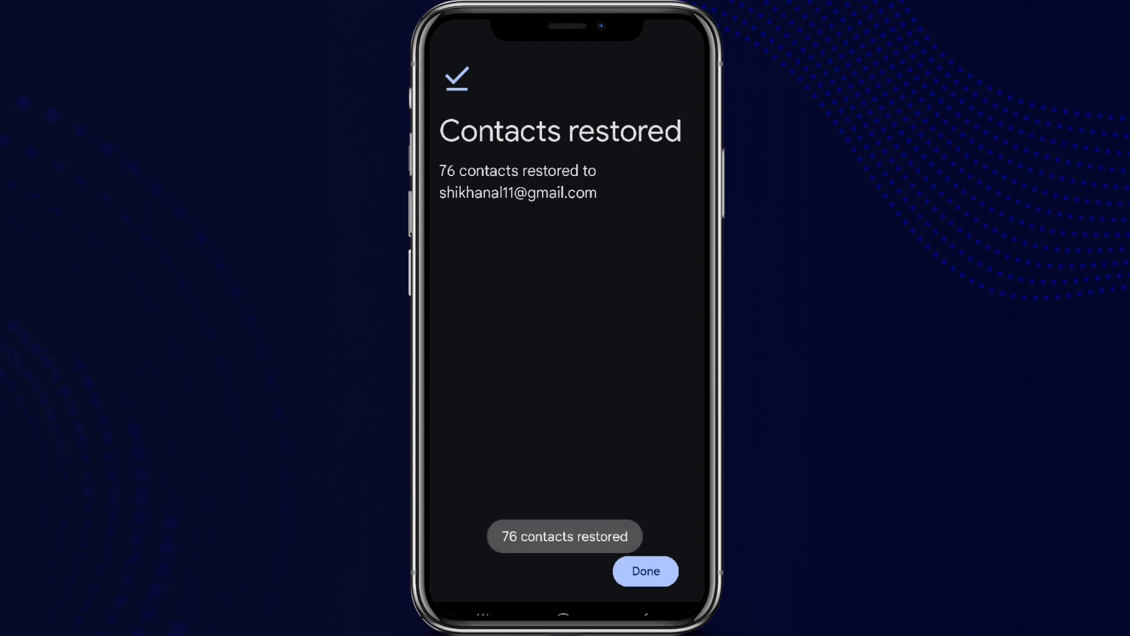
click(644, 571)
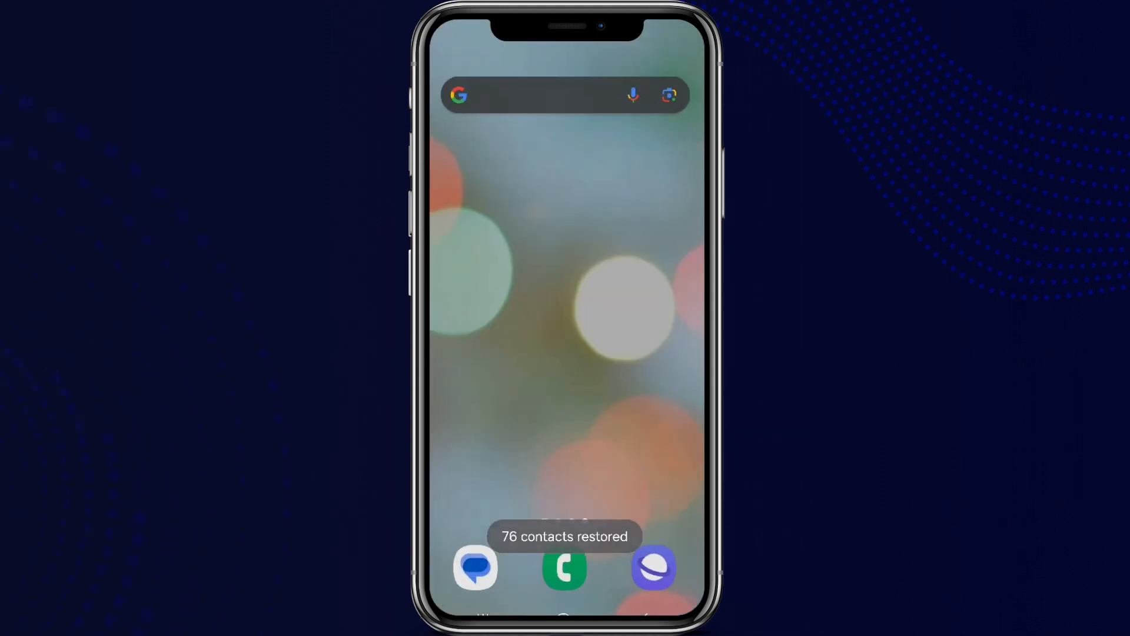